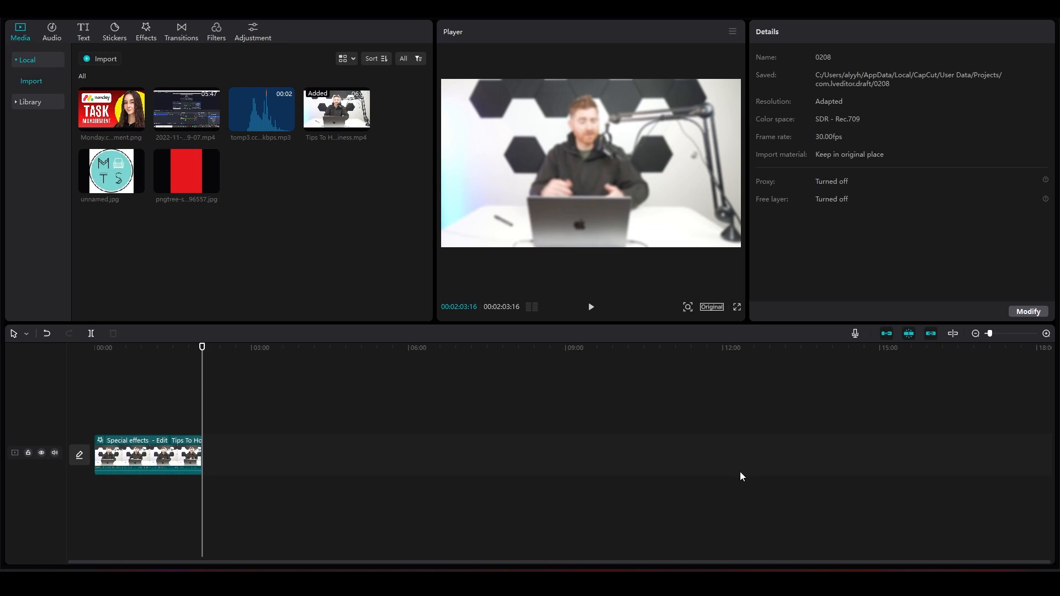
pyautogui.moveTo(732, 465)
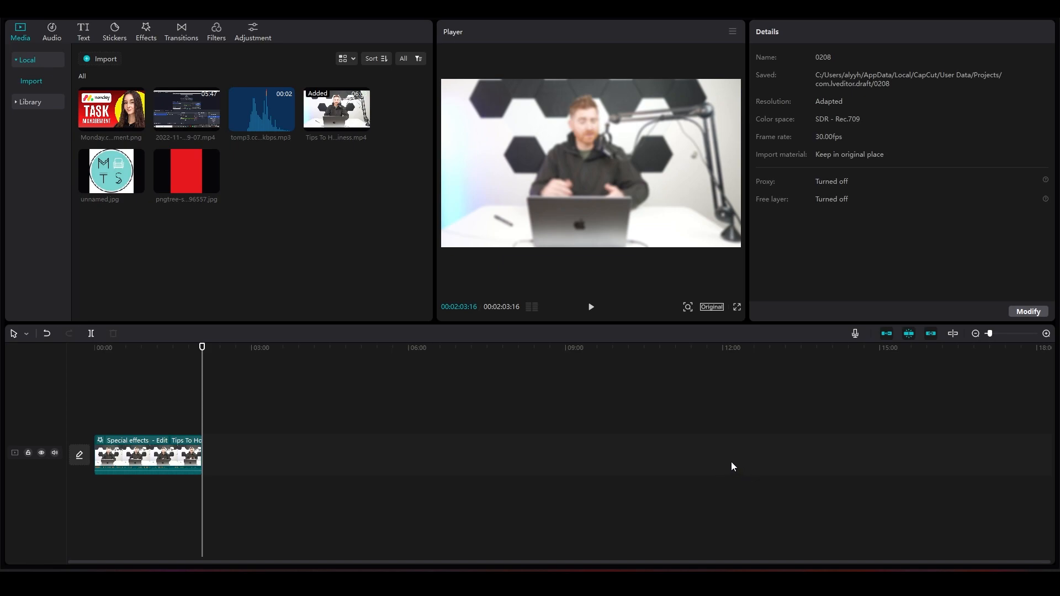
pyautogui.moveTo(150, 351)
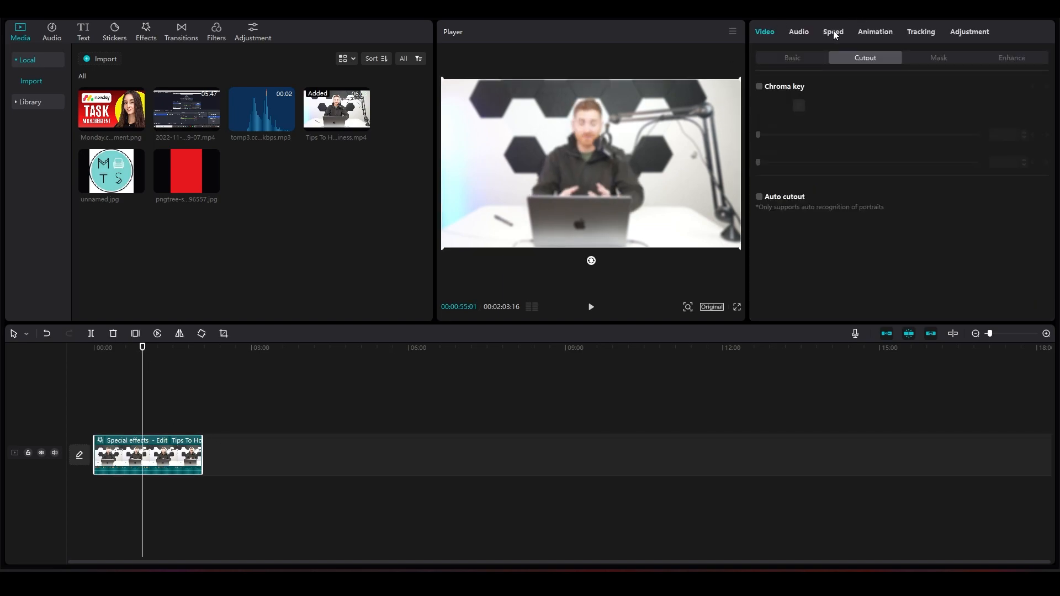
# Step: Open the Speed settings for the selected video clip, currently at 1.0x
pyautogui.click(832, 31)
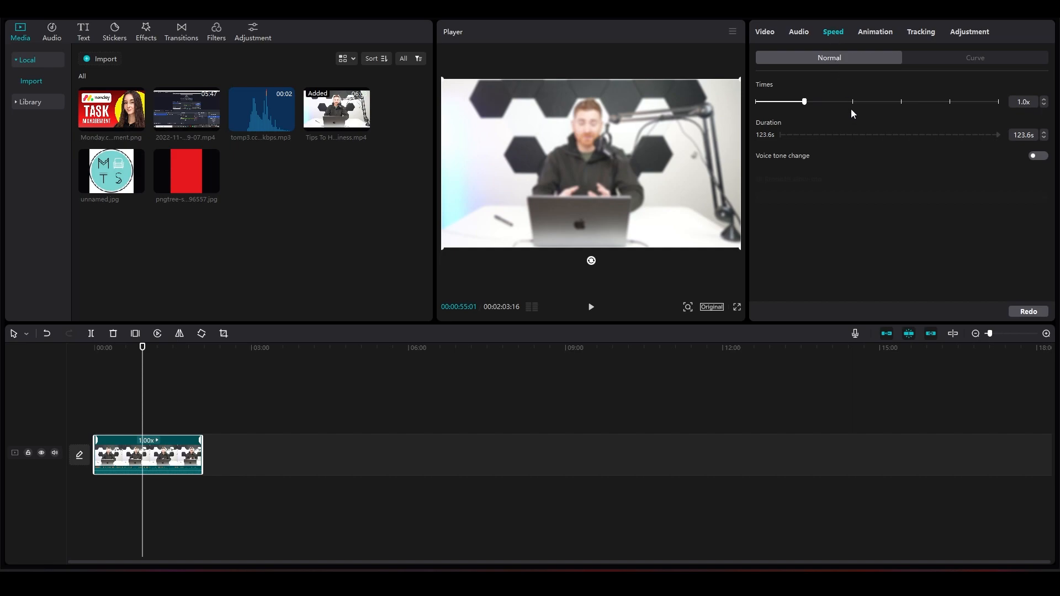
pyautogui.moveTo(895, 69)
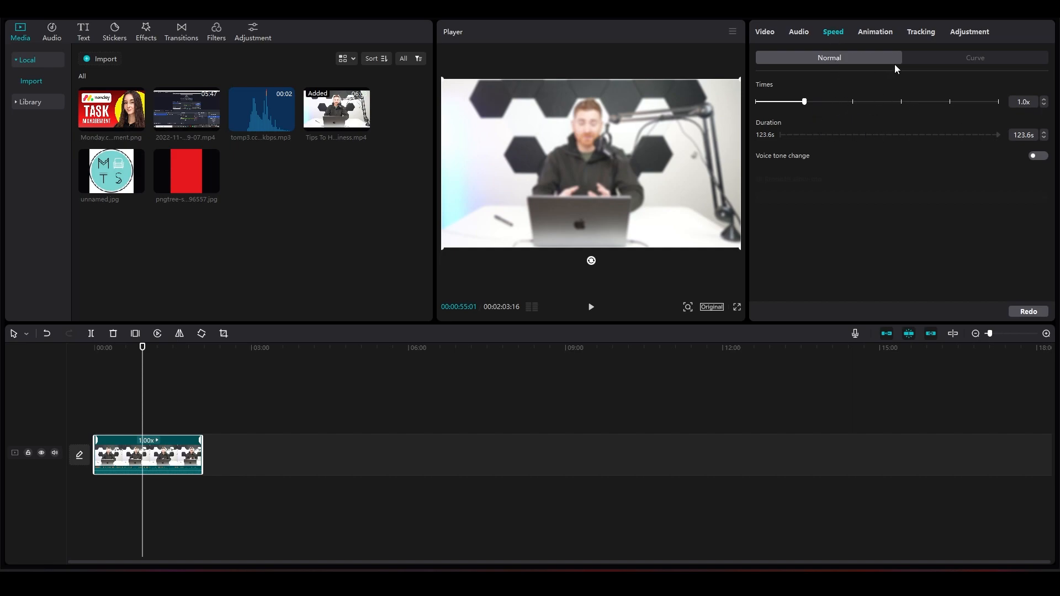
# Step: Show the Curve speed presets for the clip
pyautogui.click(974, 57)
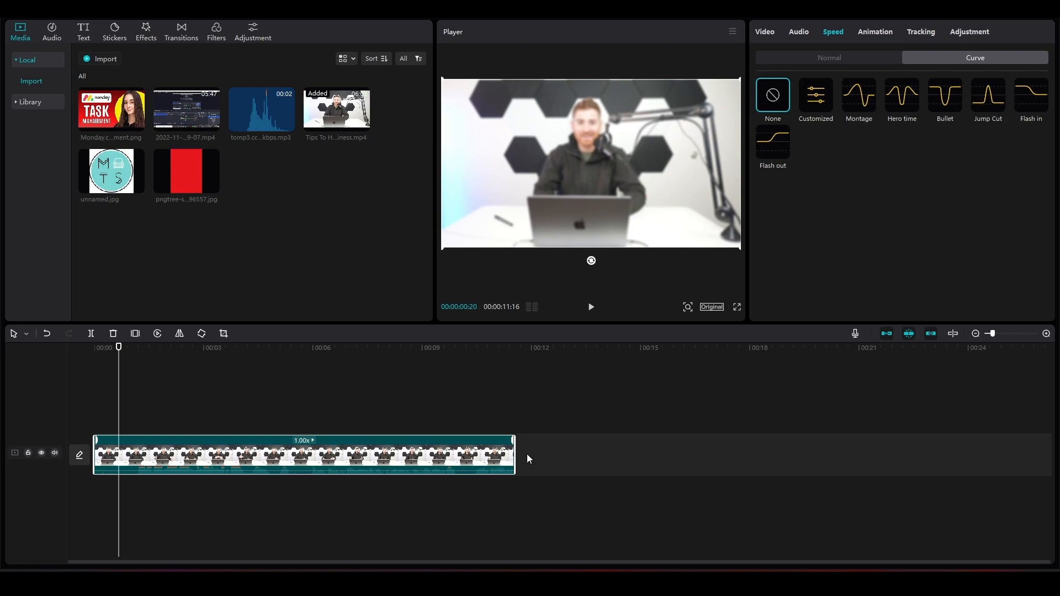
# Step: Trim the clip's right edge so it lasts about three seconds
pyautogui.moveTo(512, 454); pyautogui.dragTo(209, 455)
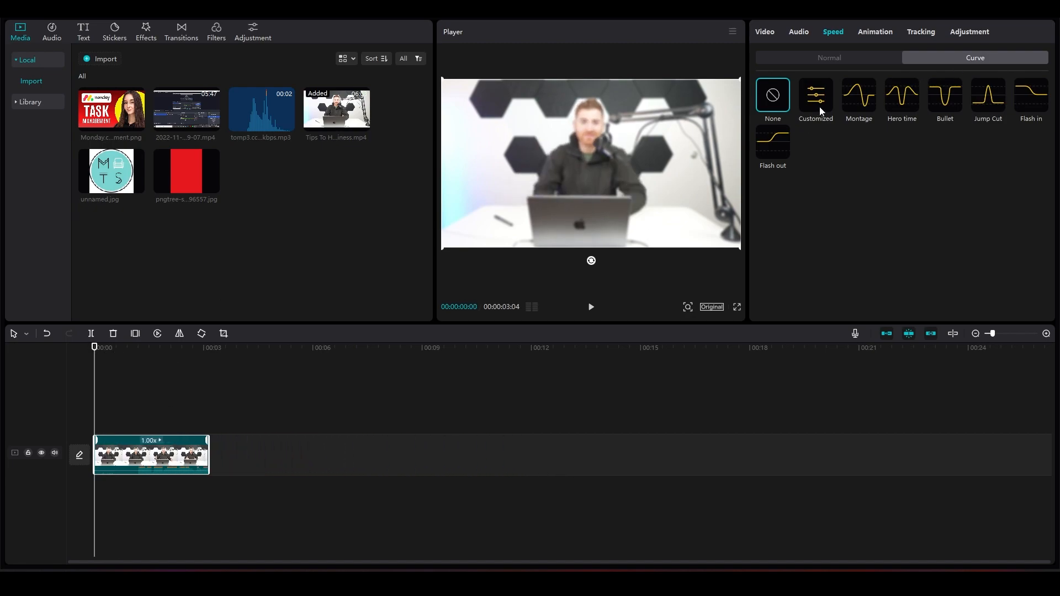
# Step: Apply the Montage curve preset, then replace it with the flat Customized curve
pyautogui.click(858, 95)
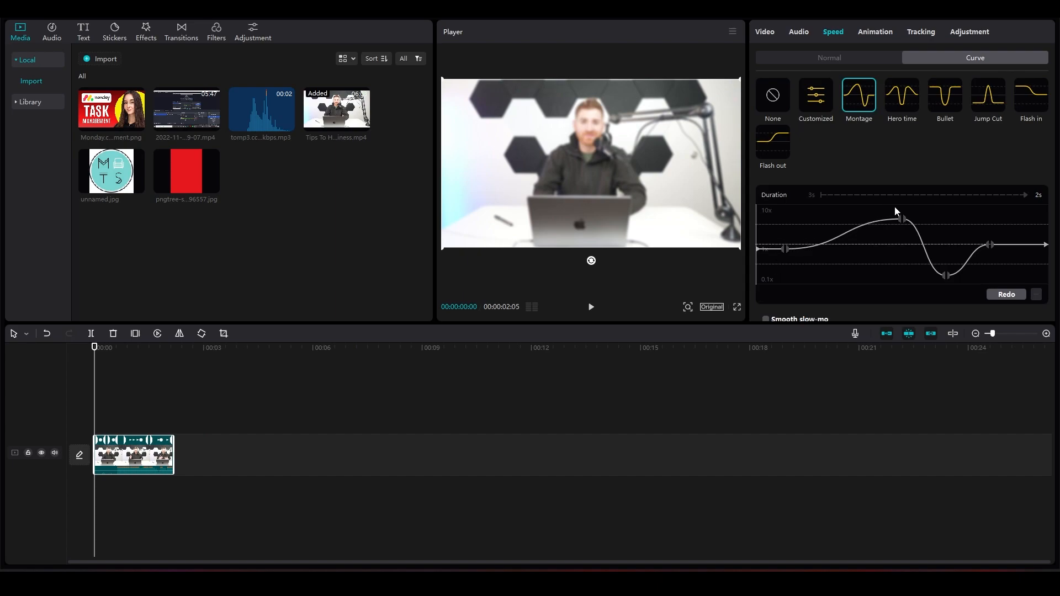
pyautogui.moveTo(1018, 252)
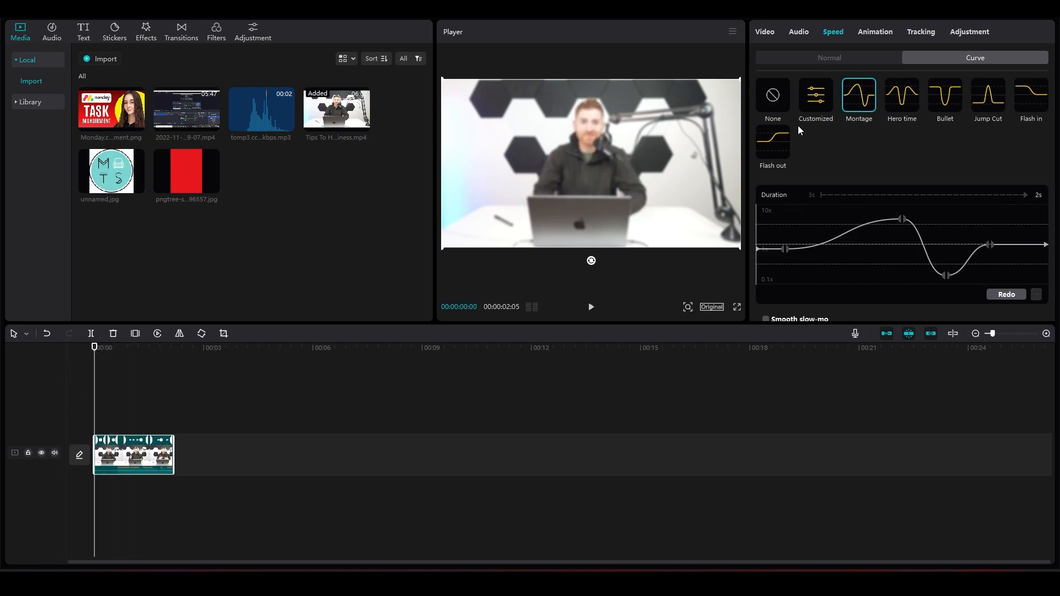
pyautogui.click(815, 94)
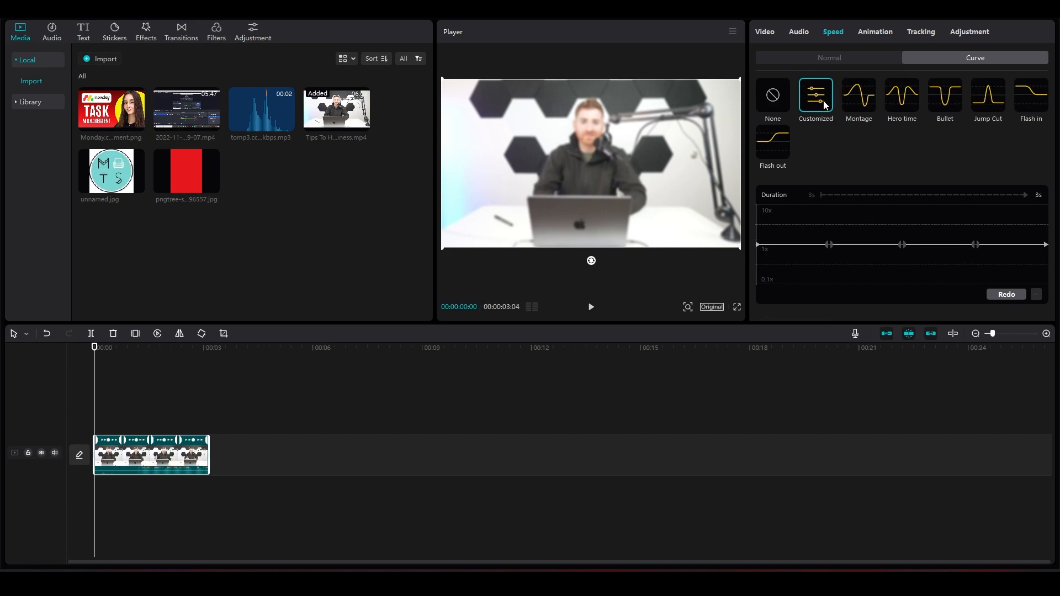
# Step: Drag the curve points into slow dips, then a fast peak near the end
pyautogui.moveTo(828, 245); pyautogui.dragTo(819, 256)
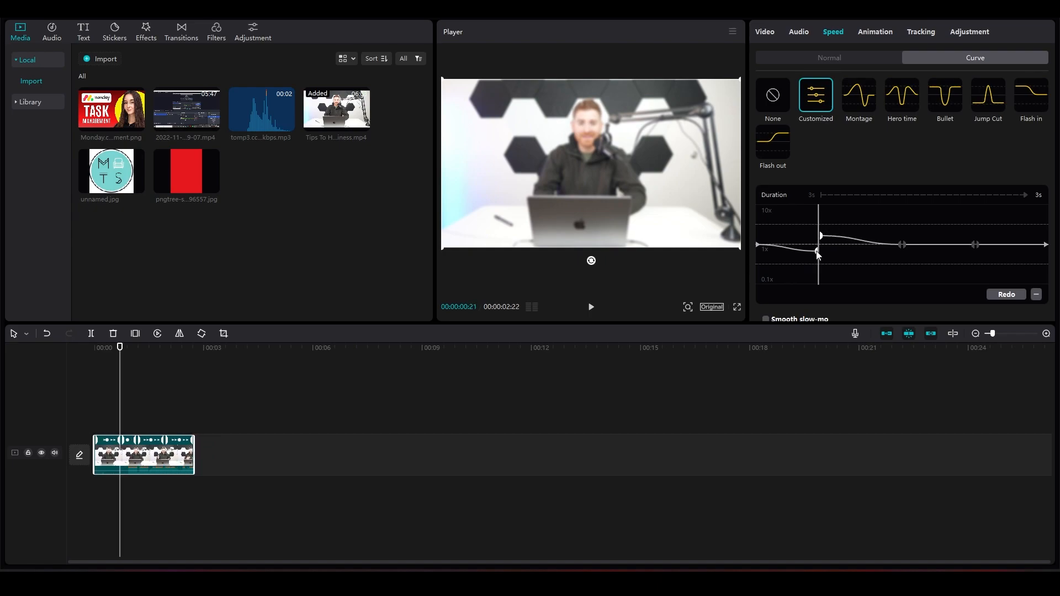
pyautogui.moveTo(818, 255); pyautogui.dragTo(872, 262)
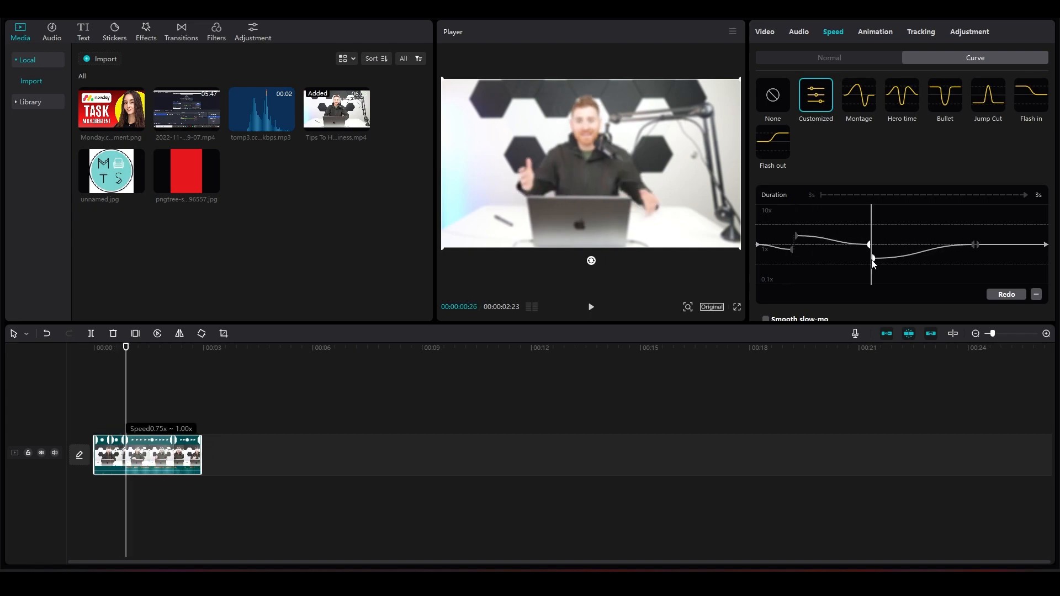
pyautogui.moveTo(872, 260); pyautogui.dragTo(871, 262)
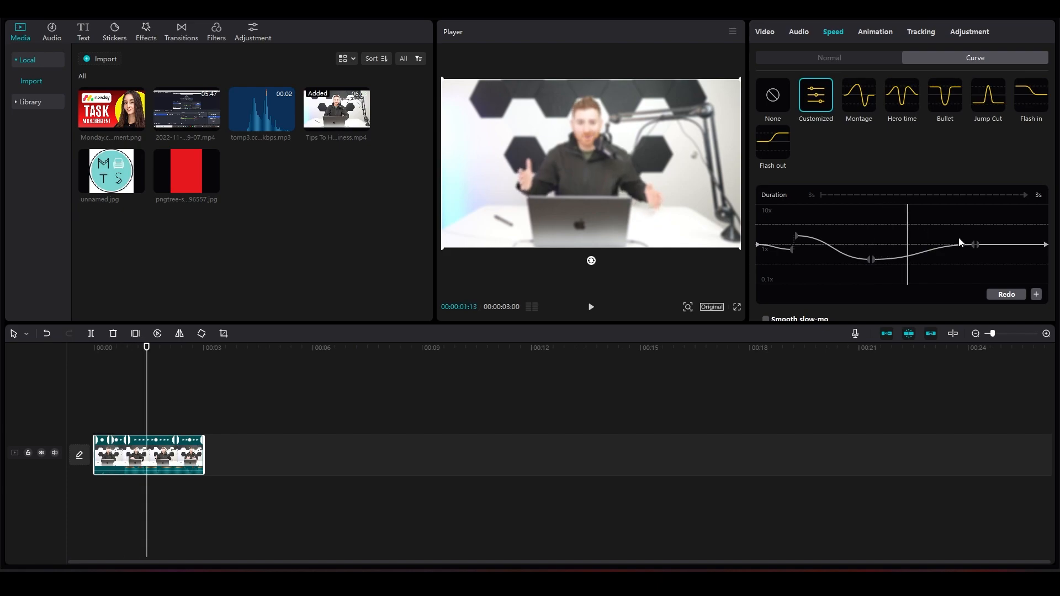
pyautogui.moveTo(960, 243); pyautogui.dragTo(953, 223)
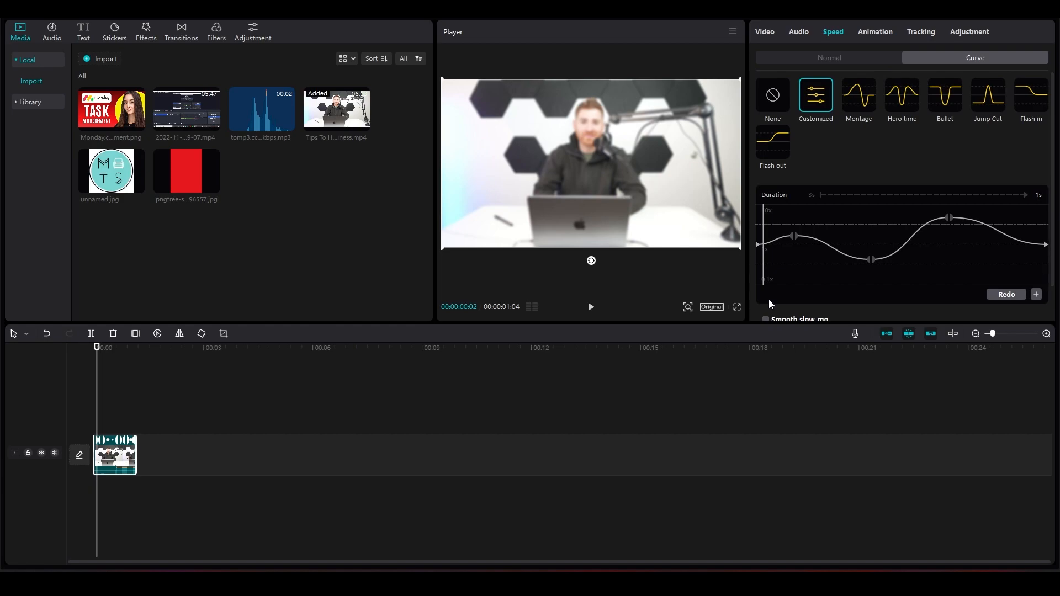
# Step: Tick Smooth slow-mo below the custom speed curve graph
pyautogui.click(765, 311)
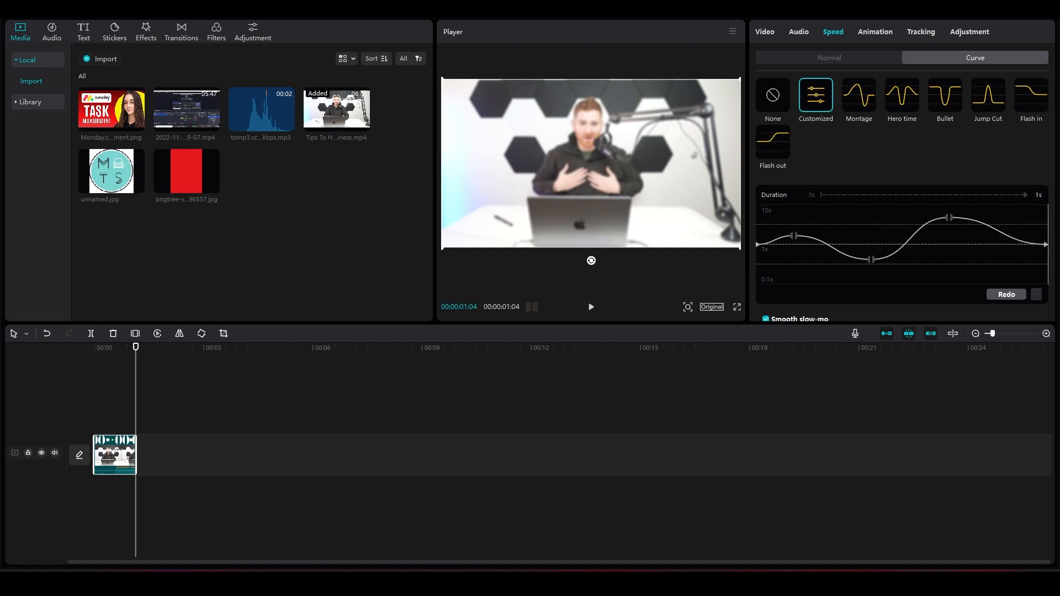
pyautogui.moveTo(904, 208)
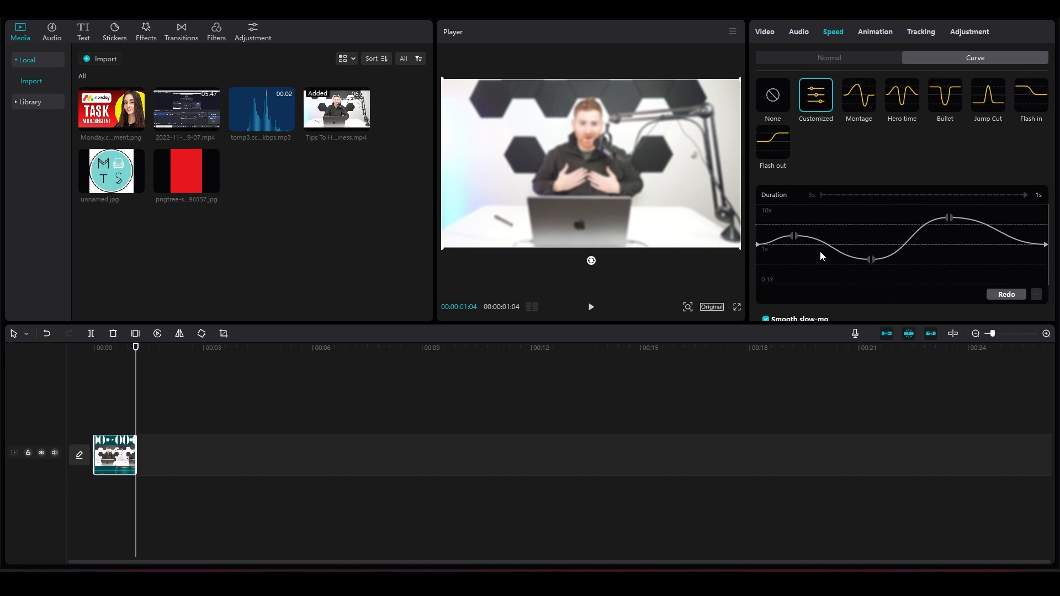
pyautogui.moveTo(947, 260)
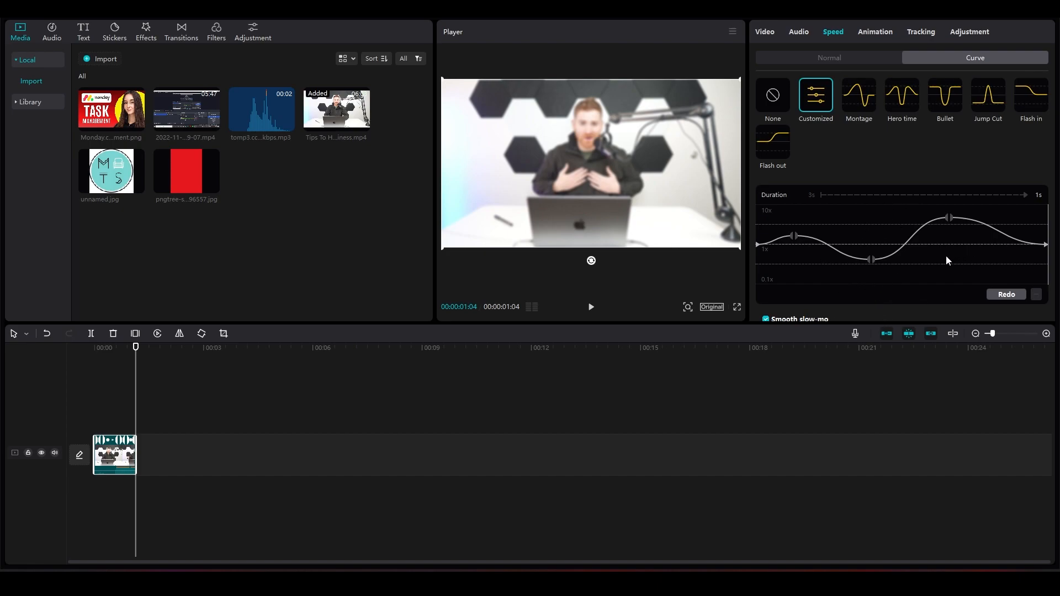